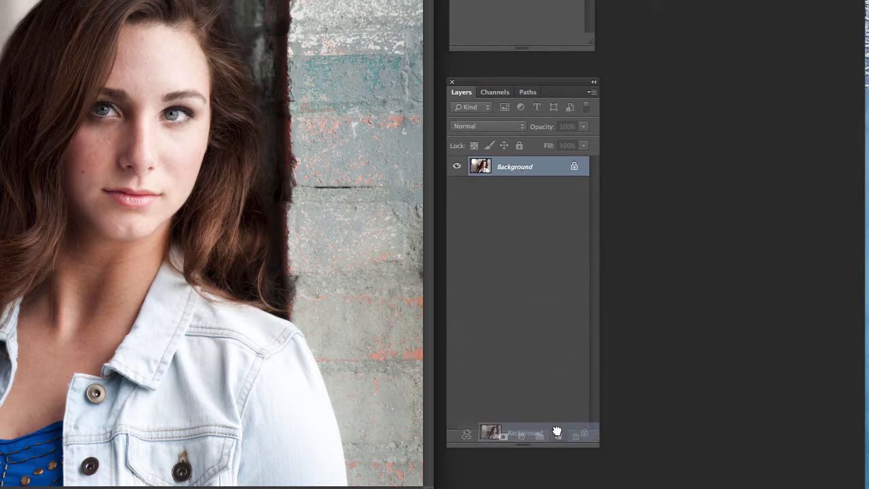
Step: Duplicate the Background layer and add a Hue/Saturation adjustment layer
click(556, 437)
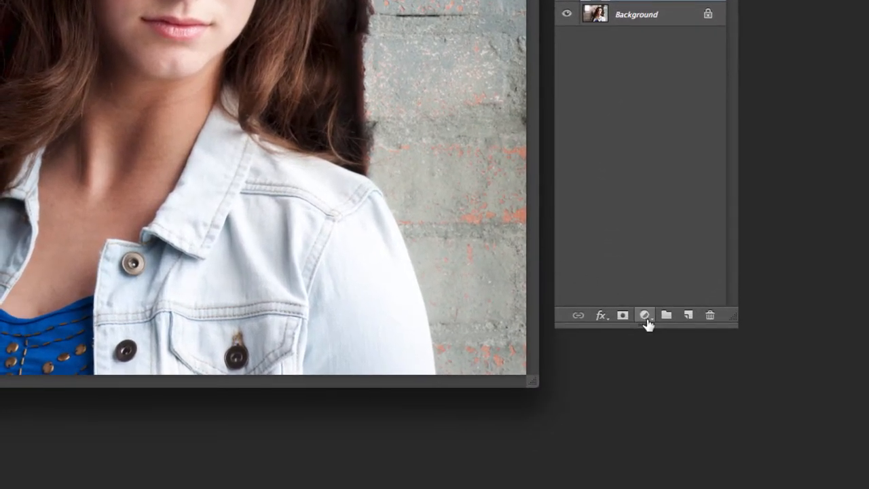
click(644, 315)
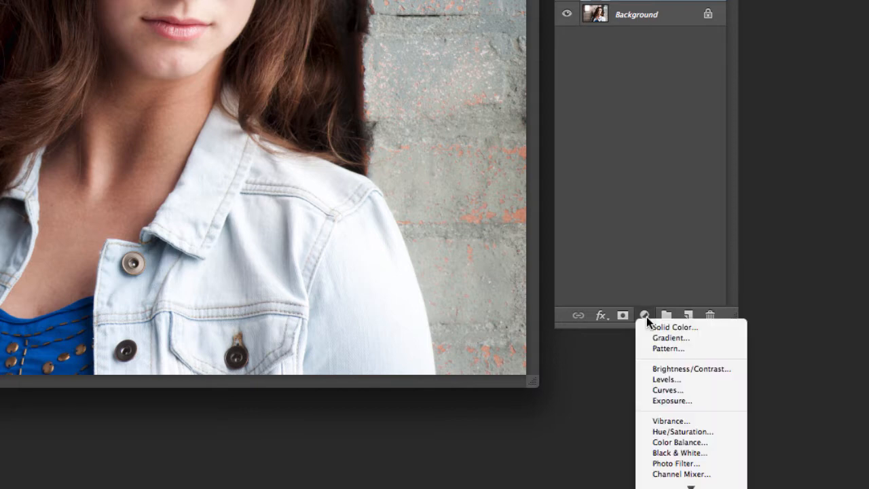
mouse_move(669, 348)
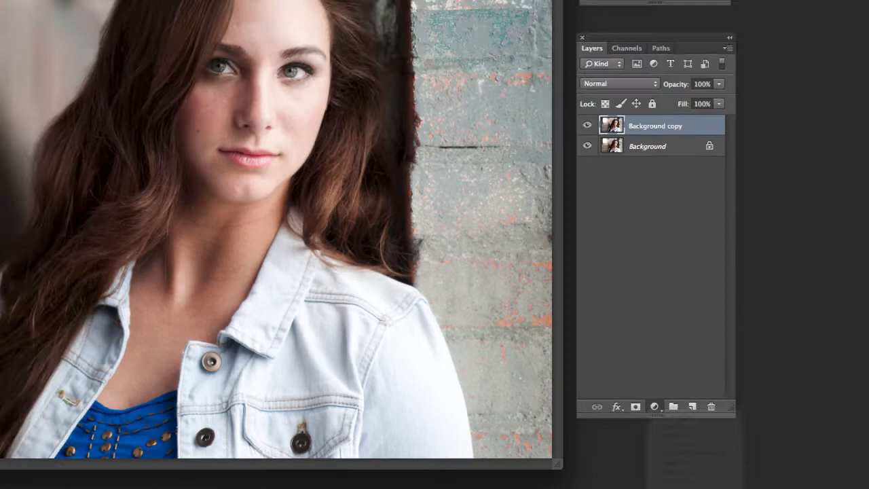
click(655, 408)
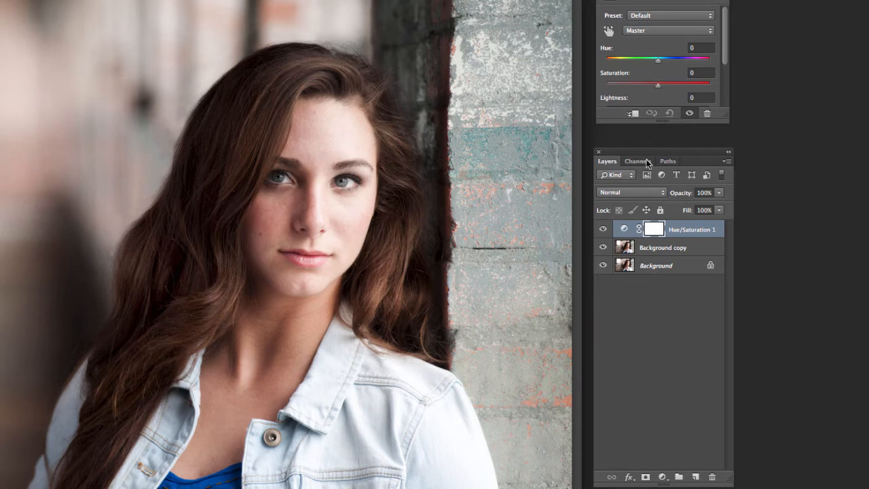
Step: Lower Saturation to -100 for full black and white, then select Background copy
drag(657, 83, 646, 83)
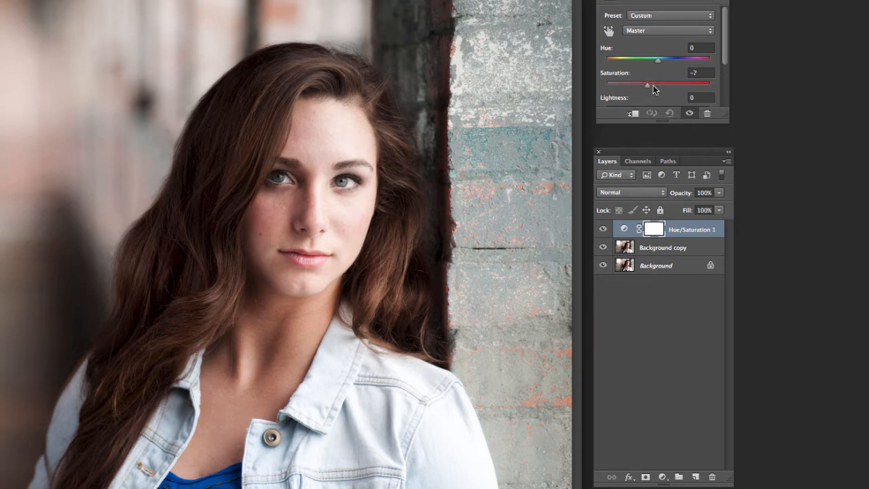
drag(645, 83, 604, 83)
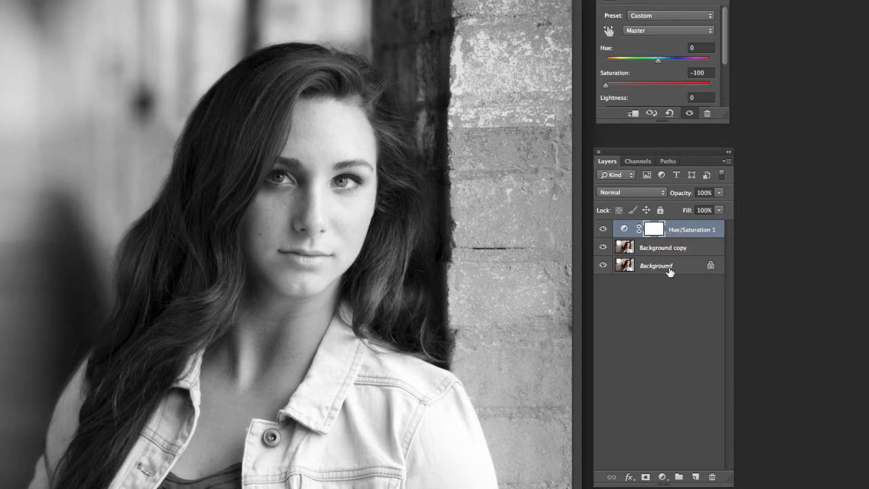
click(663, 247)
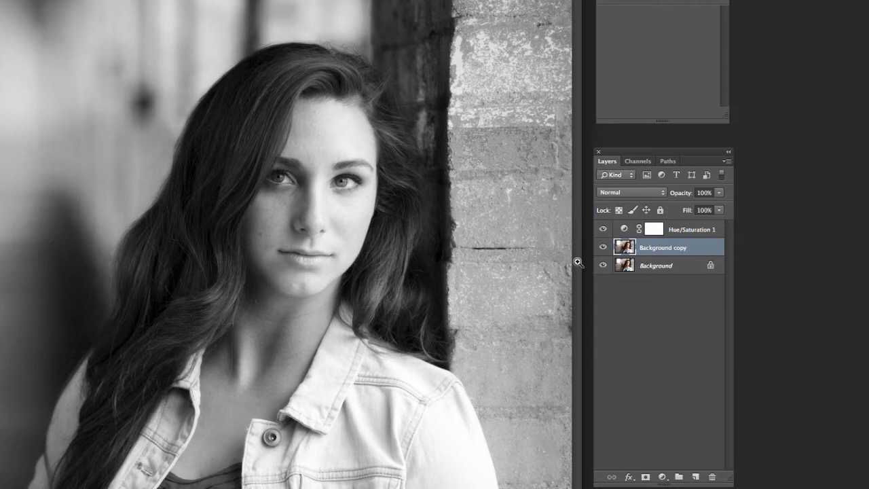
mouse_move(461, 342)
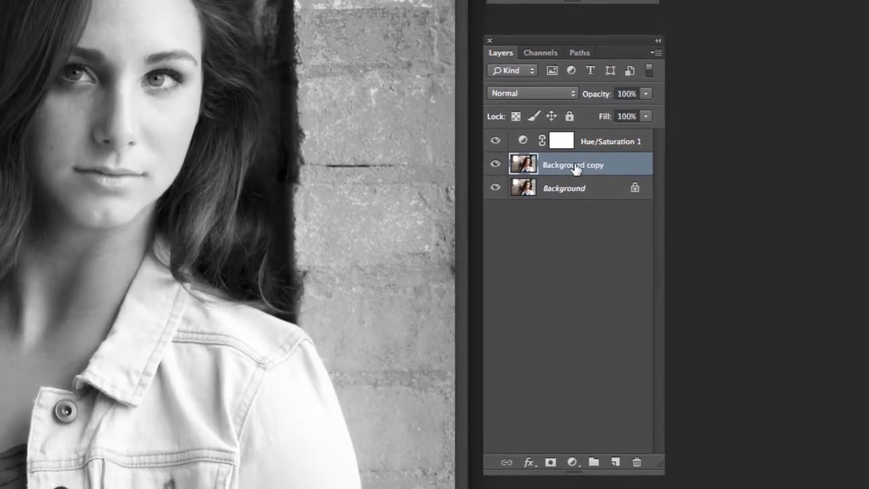
Step: Set the Background copy layer's blend mode to Color Dodge
click(532, 92)
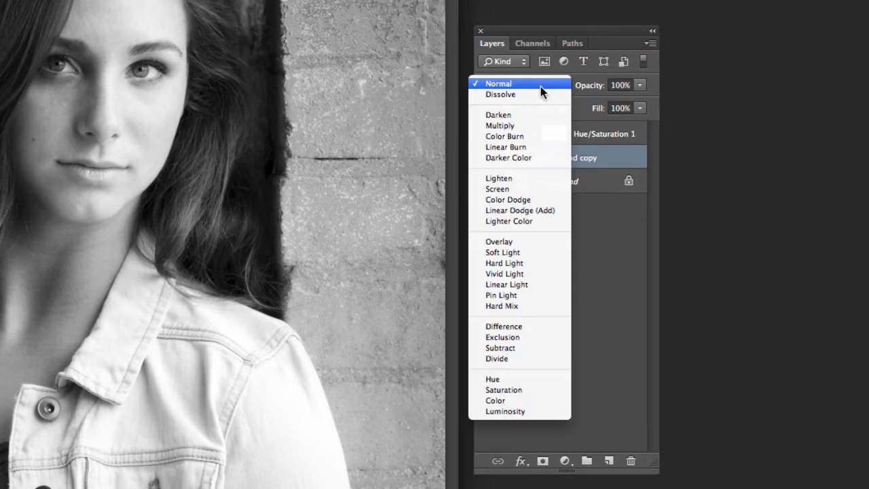
click(508, 198)
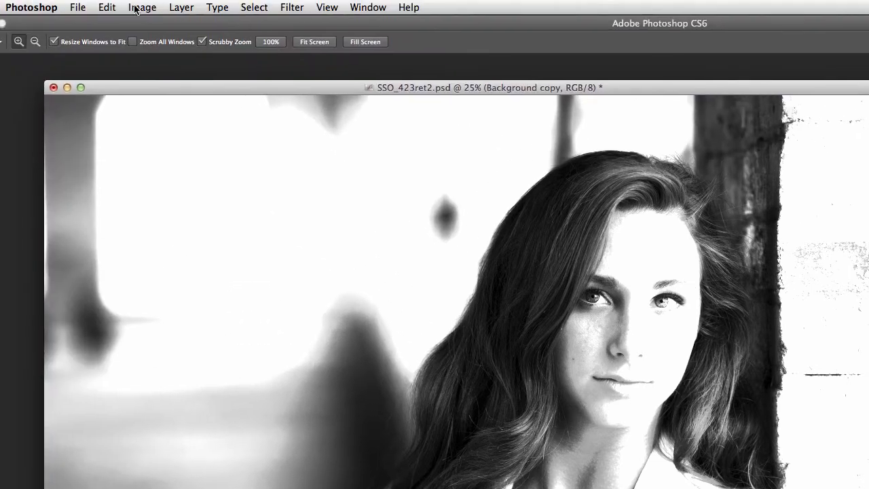
Step: Invert the Background copy via Image > Adjustments > Invert
click(143, 8)
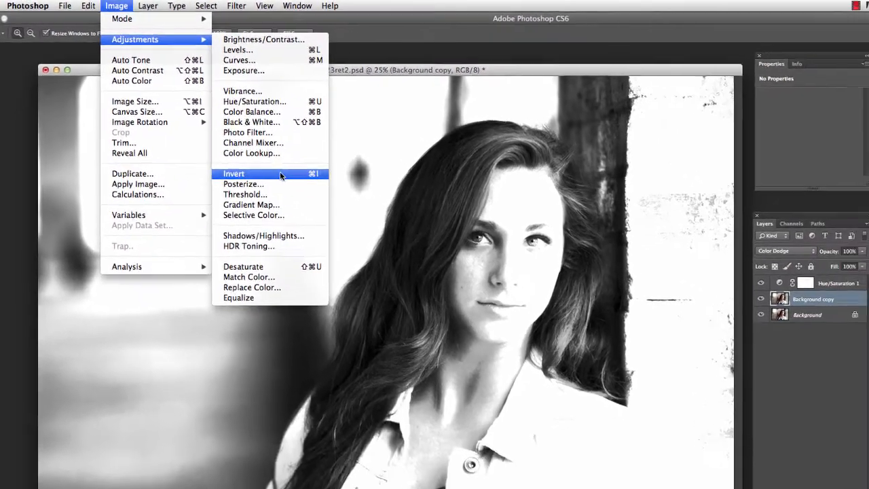
click(234, 174)
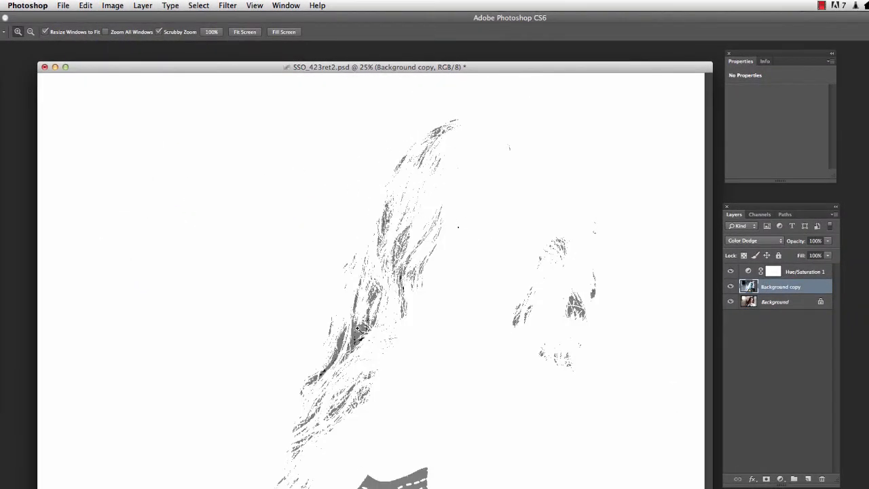
mouse_move(397, 410)
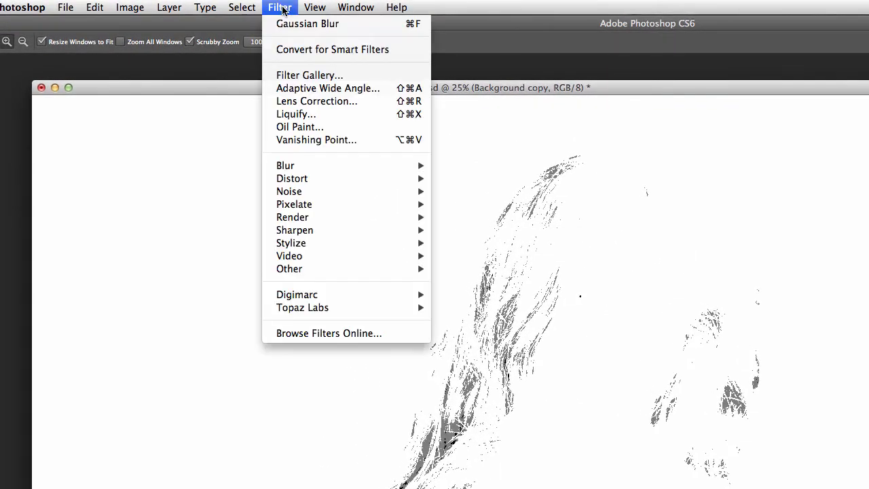
mouse_move(285, 166)
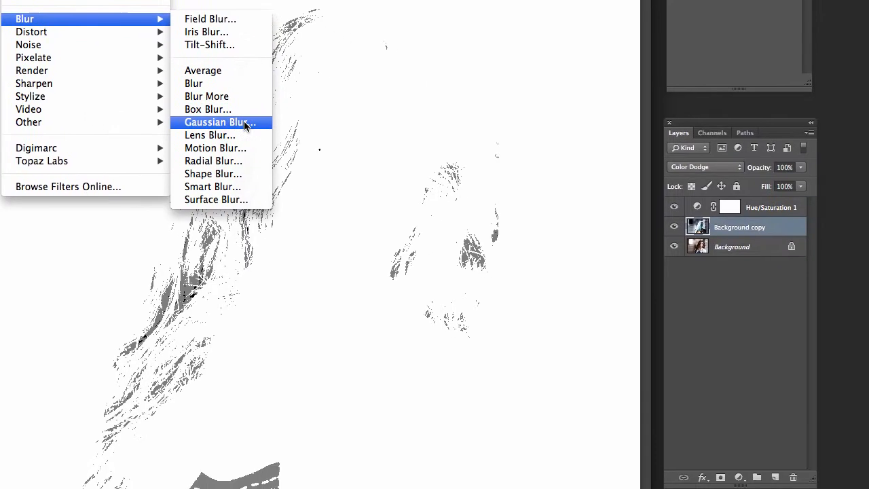
Step: Apply a Gaussian Blur of 7.0 pixels radius to the Background copy
click(220, 122)
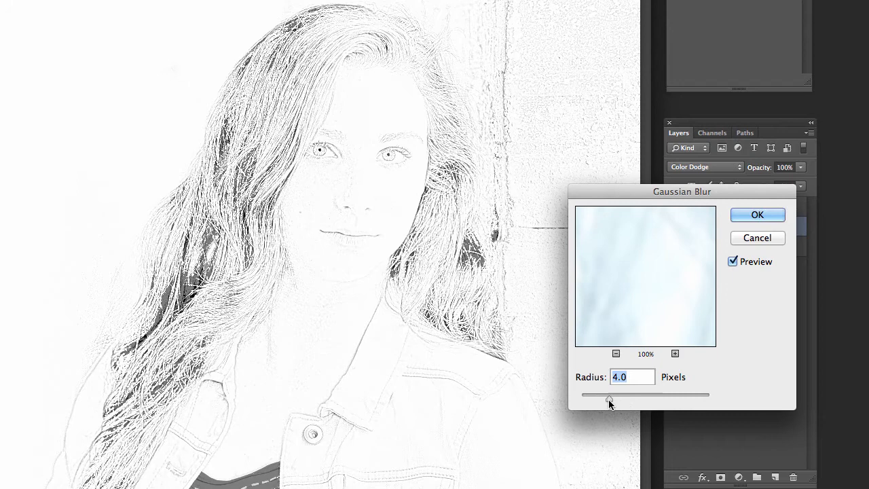
drag(609, 394, 694, 394)
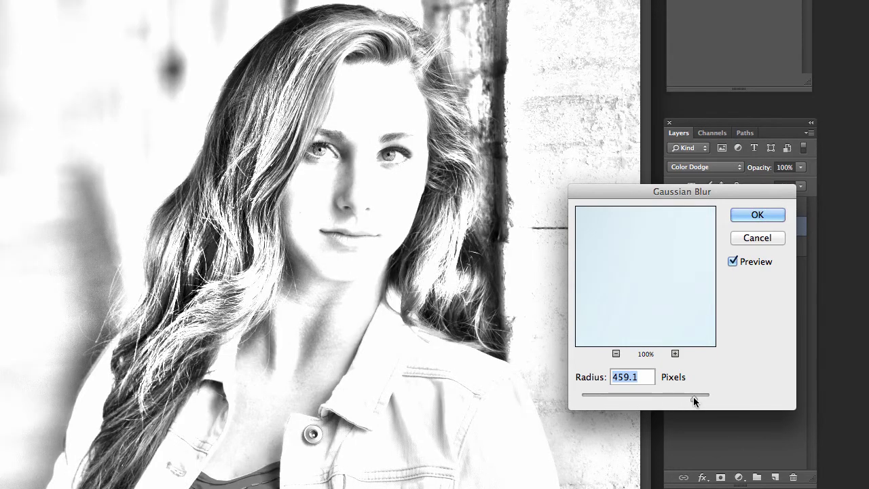
drag(693, 394, 625, 394)
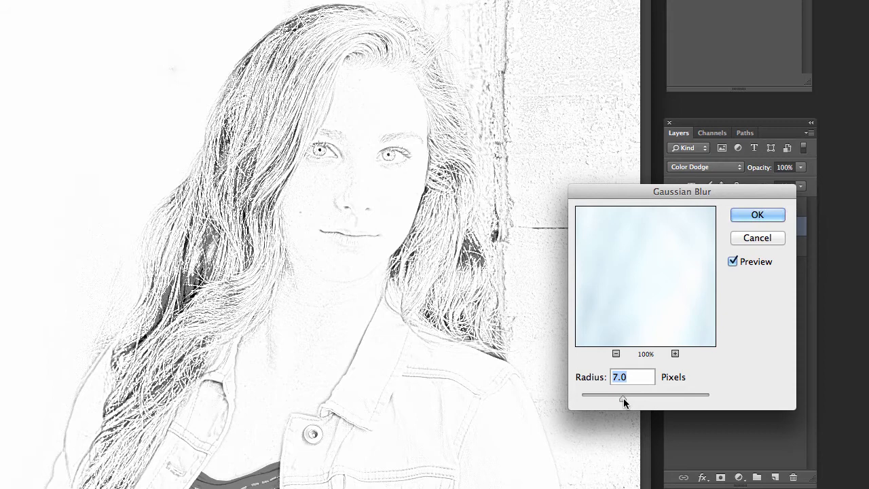
click(758, 215)
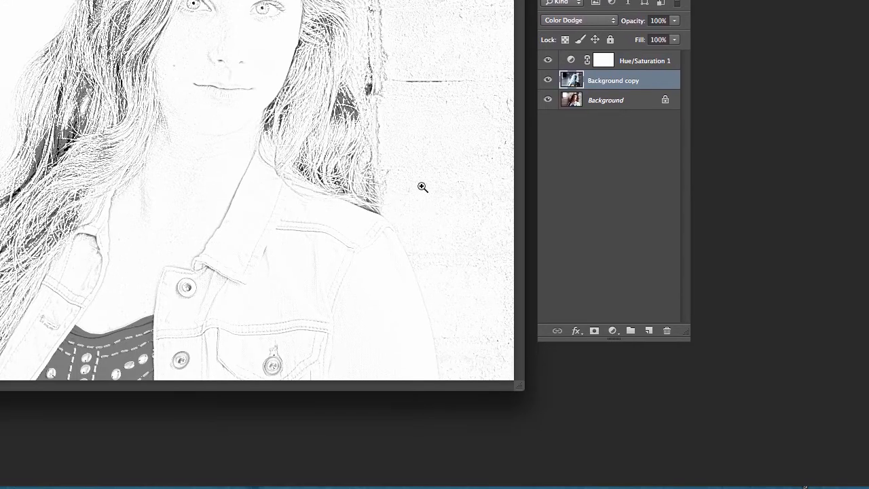
Step: Add a Levels adjustment layer and move the black input slider right to darken lines
click(613, 331)
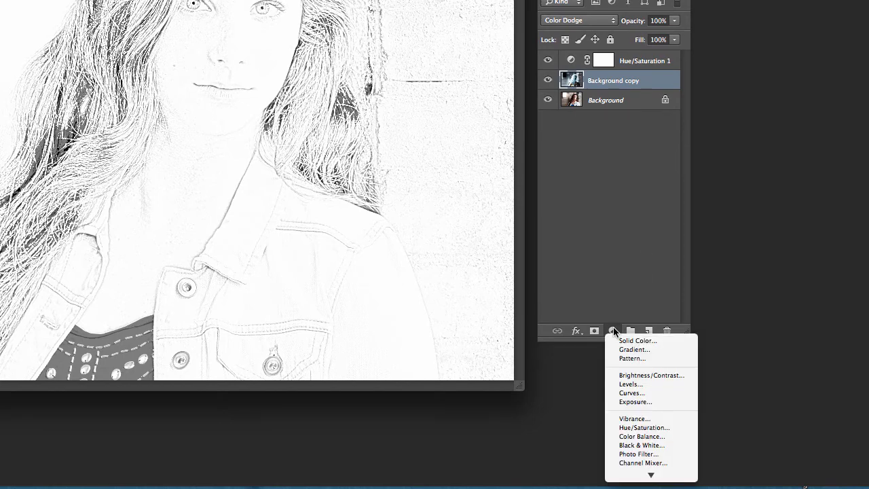
mouse_move(633, 377)
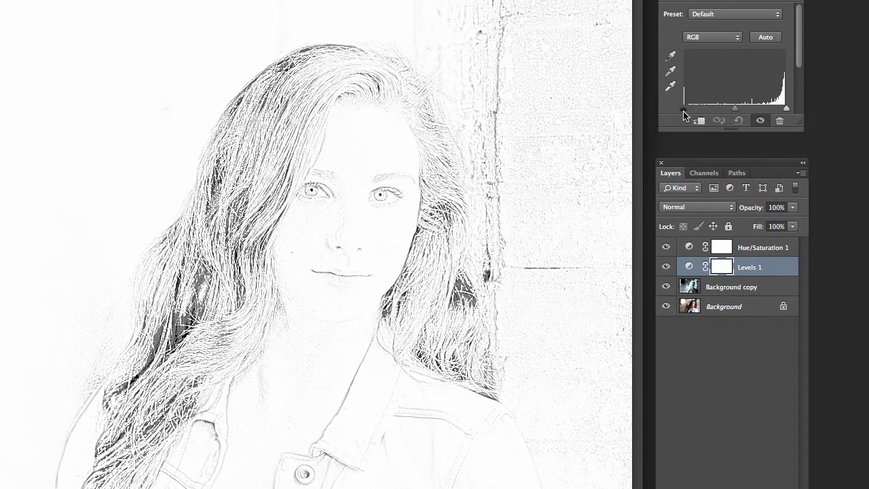
drag(686, 109, 700, 109)
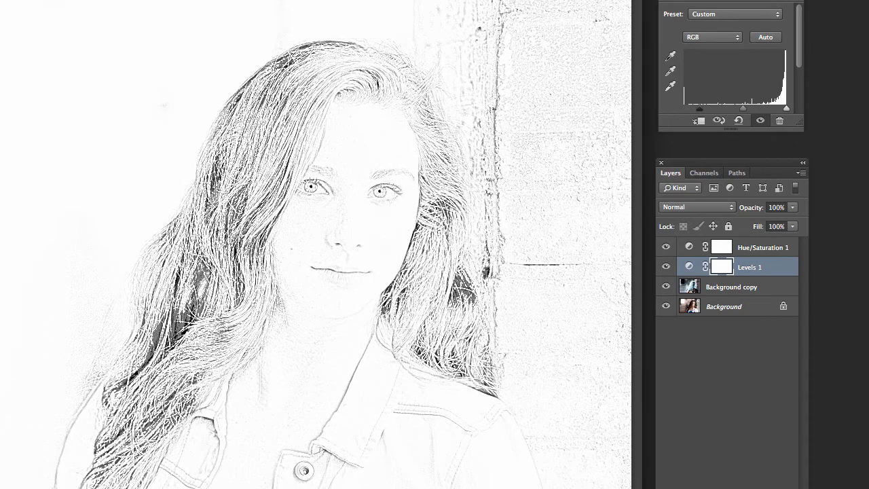